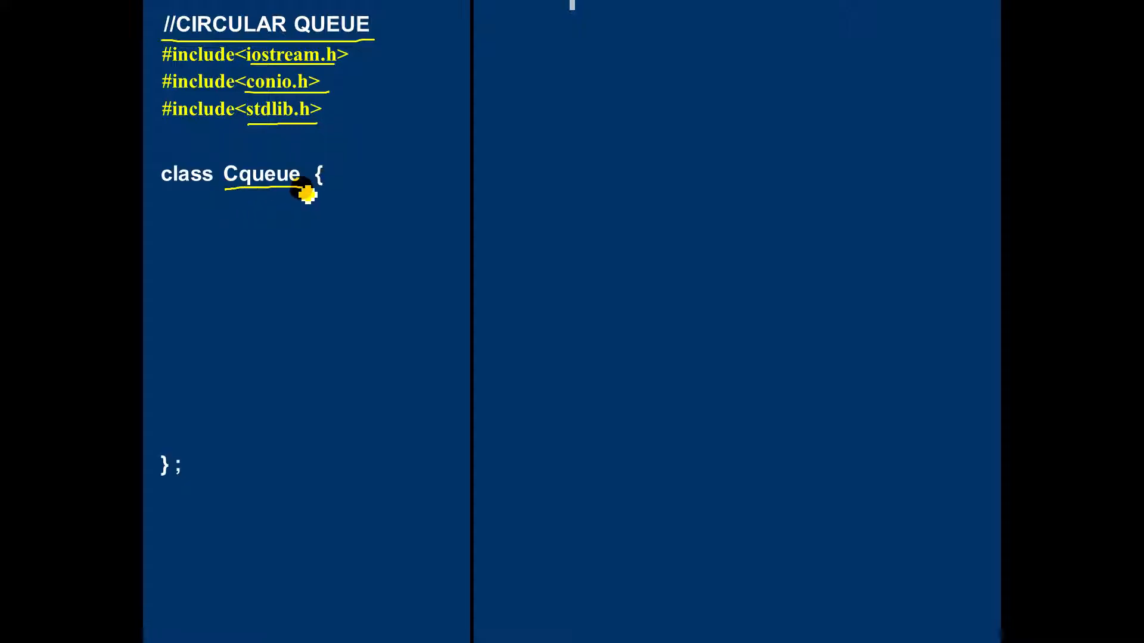
Step: Reveal 'float cq[100];' and ink-underline the cq array and const size declarations
type("float cq [100 ];")
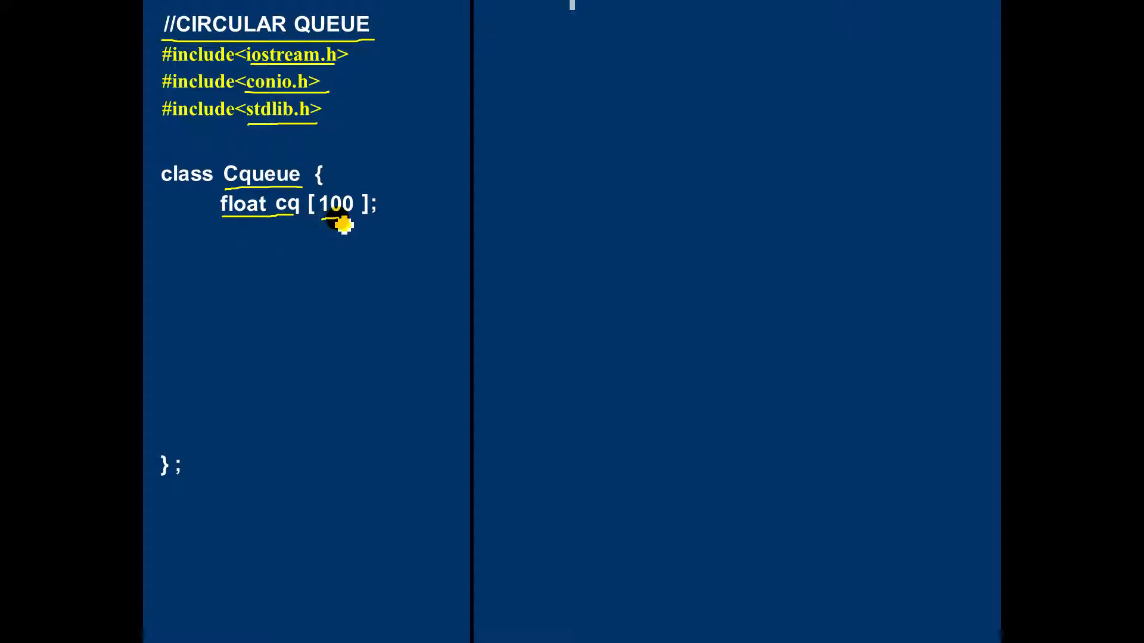
left_click_drag(307, 216, 350, 212)
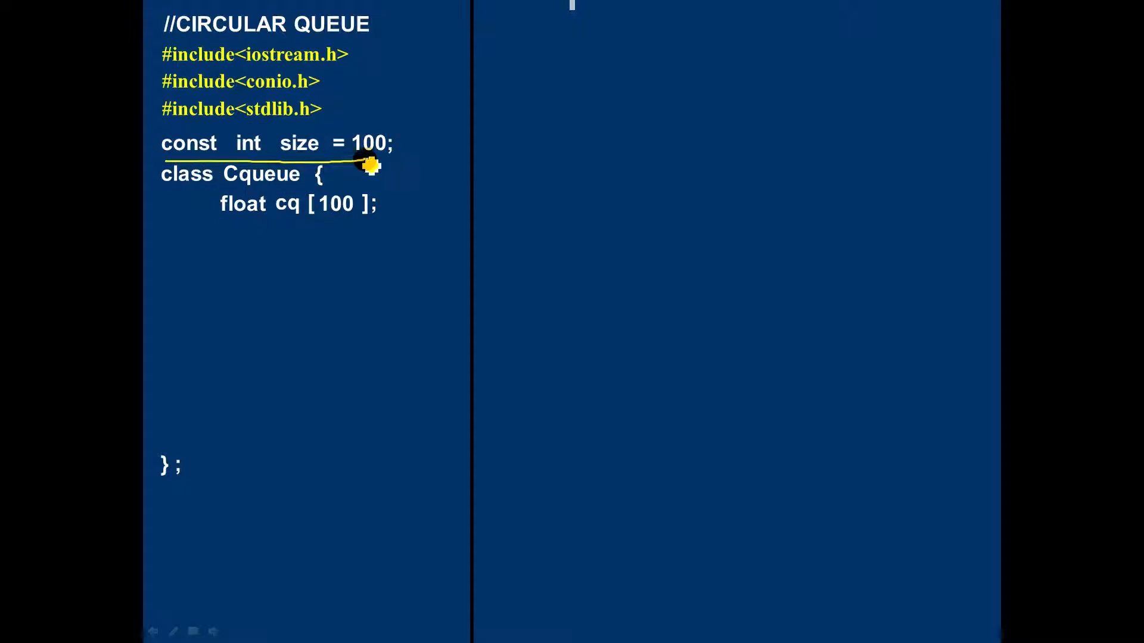
left_click_drag(278, 131, 329, 157)
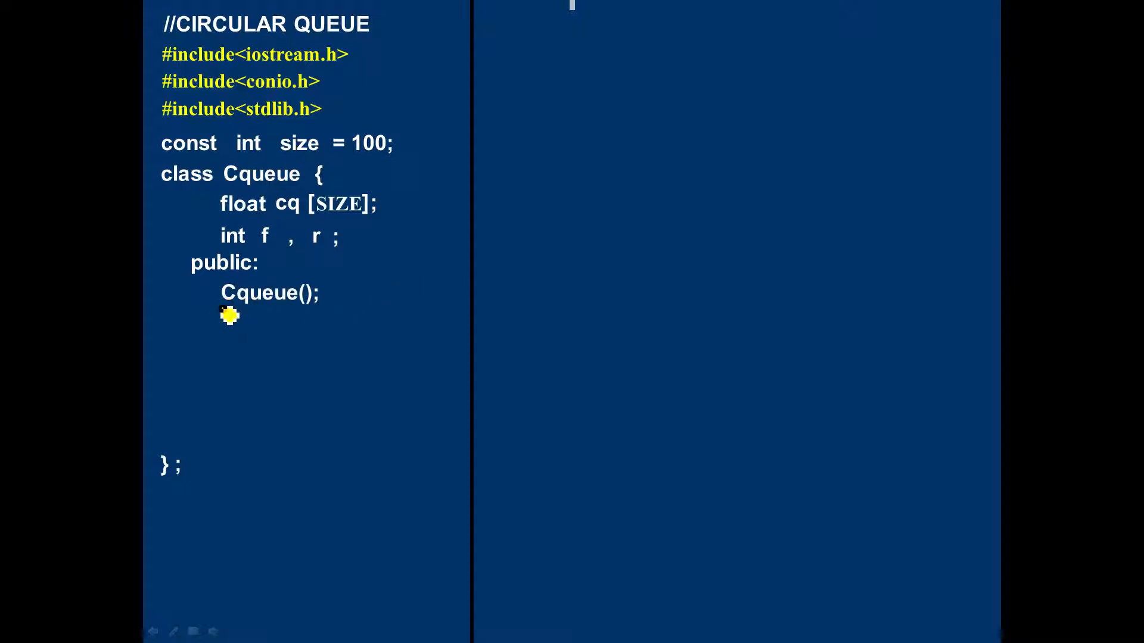
Step: Underline the constructor and Insert declarations, reveal 'void del();' and the body 'f = -1; r = -1;'
left_click_drag(221, 302, 319, 301)
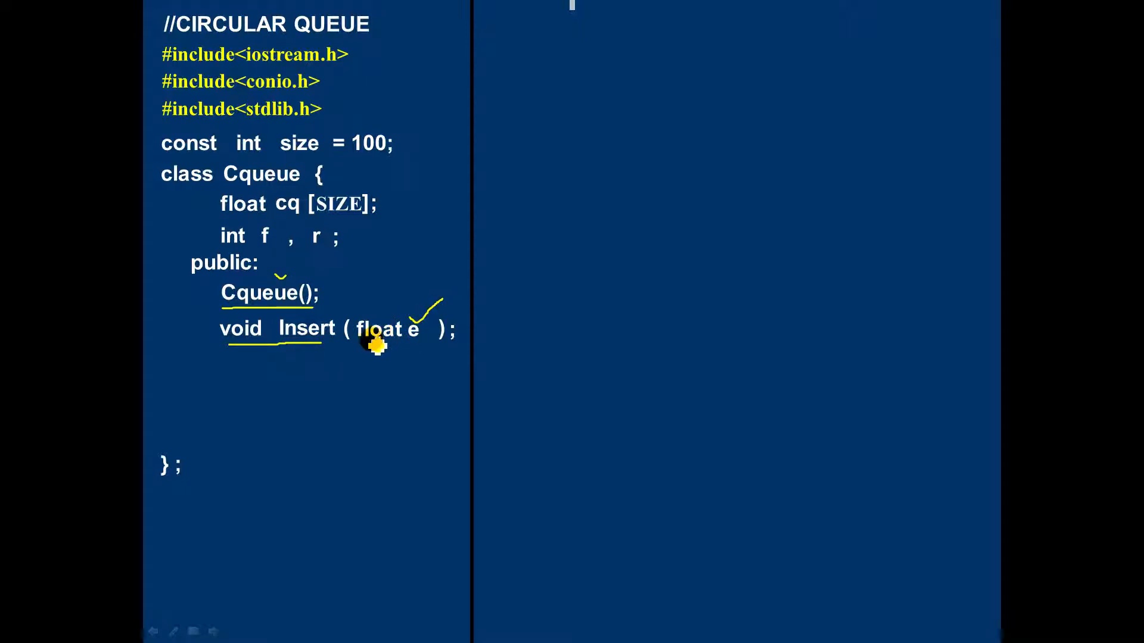
type("void  del( ) ;")
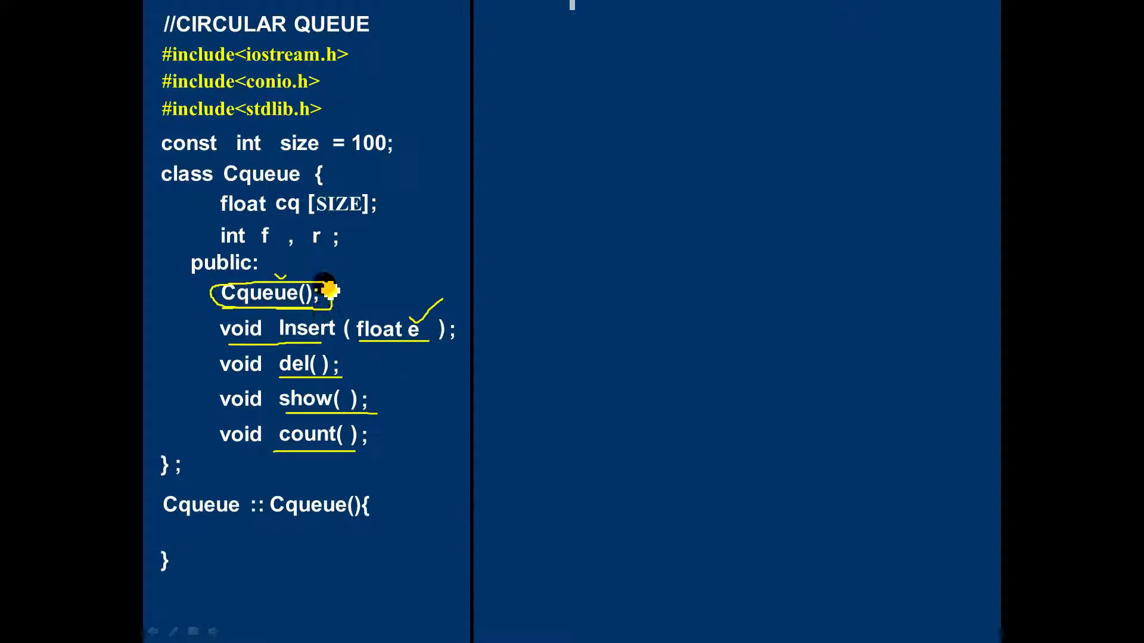
mouse_move(150, 508)
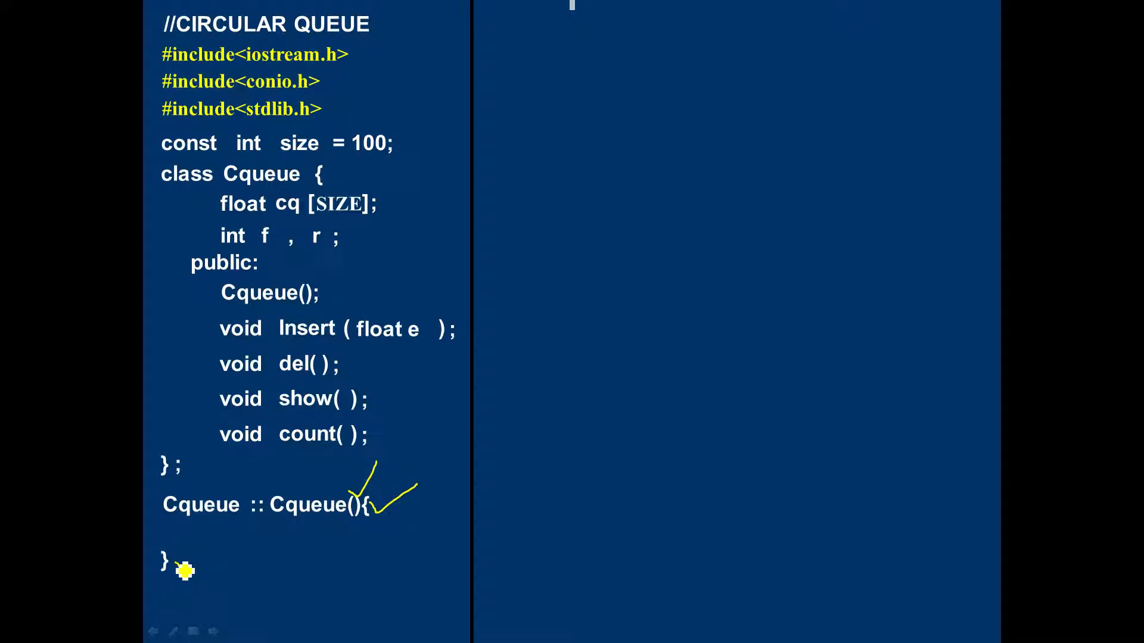
type("f = -1;  r = -1;")
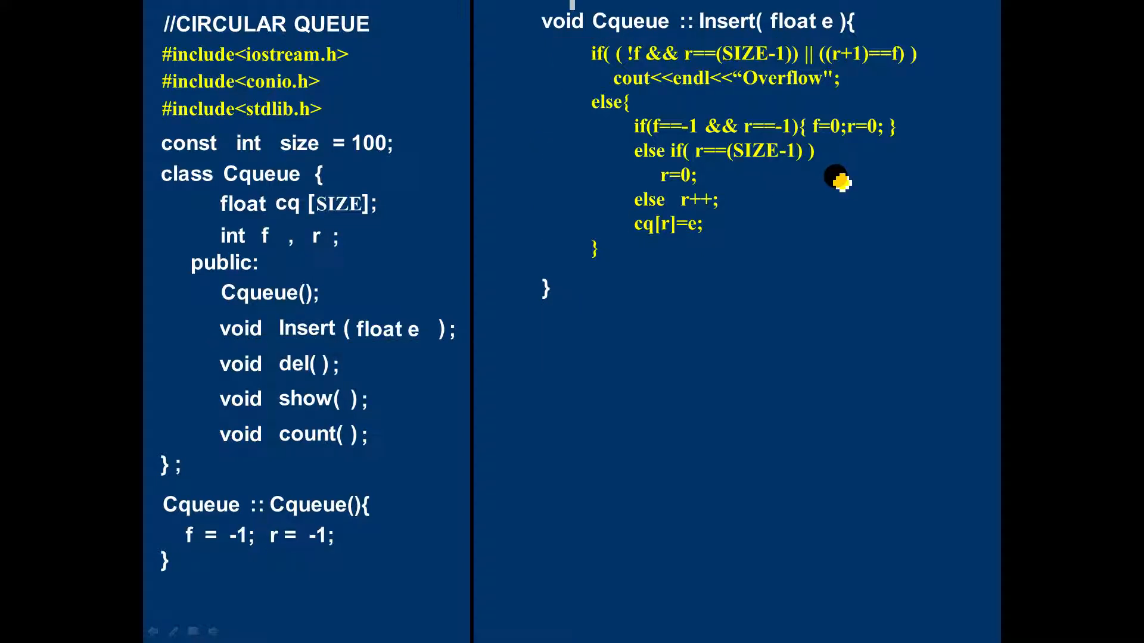
Step: Mark the 'void Cqueue::Insert(float e)' definition on the right half with ink
left_click_drag(766, 33, 794, 154)
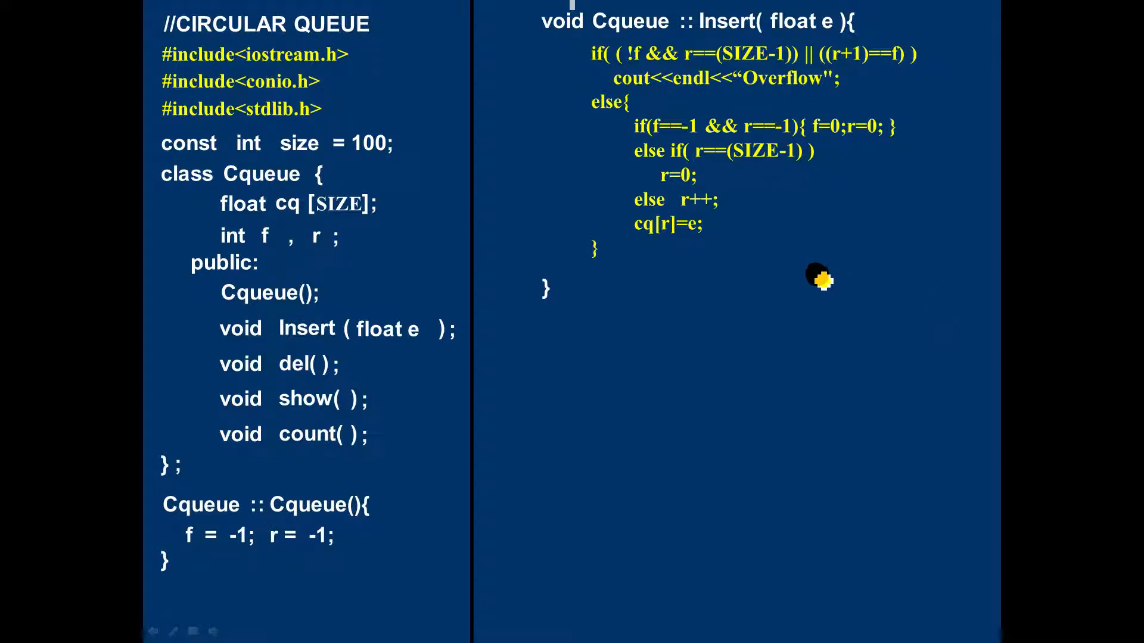
mouse_move(262, 368)
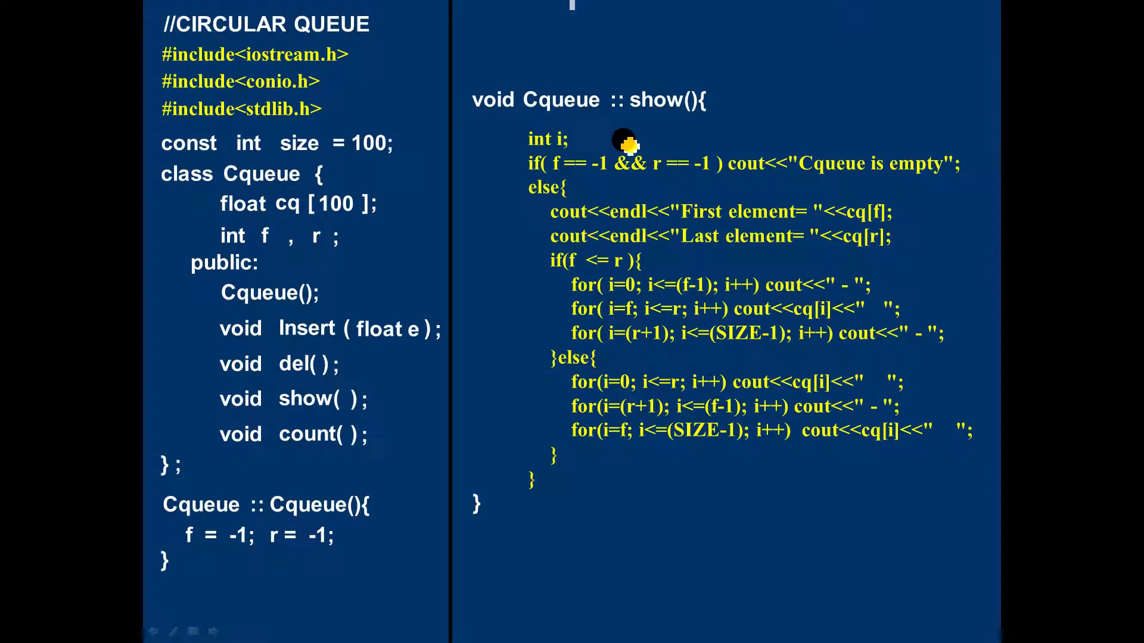
Step: Trace the loop blocks of 'void Cqueue::show()' with the pen
left_click_drag(628, 128, 649, 471)
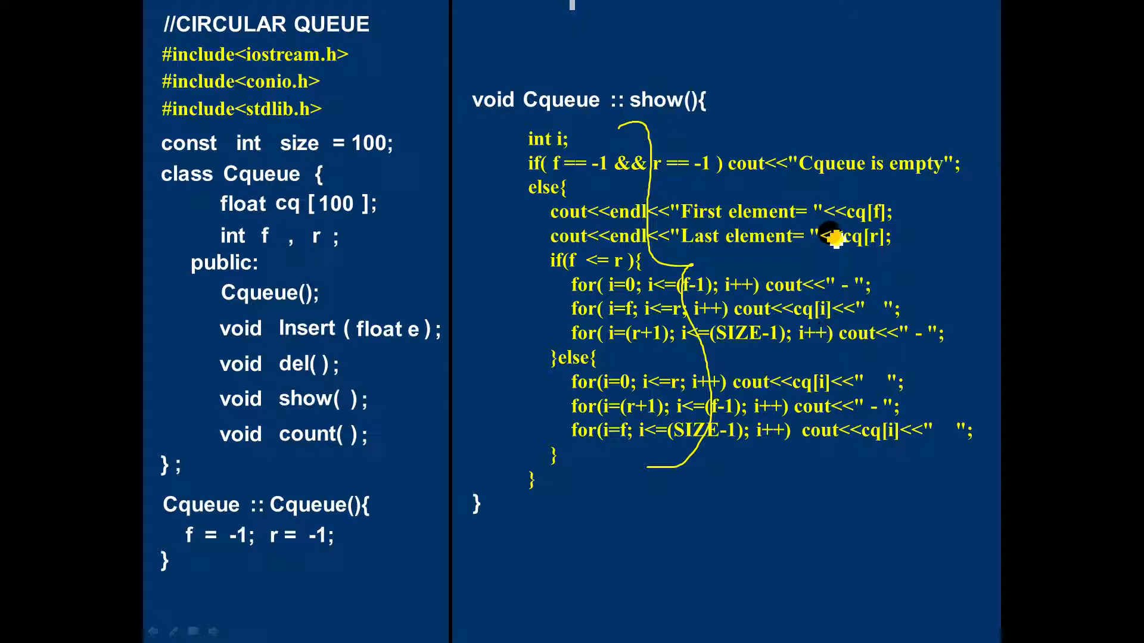
mouse_move(682, 99)
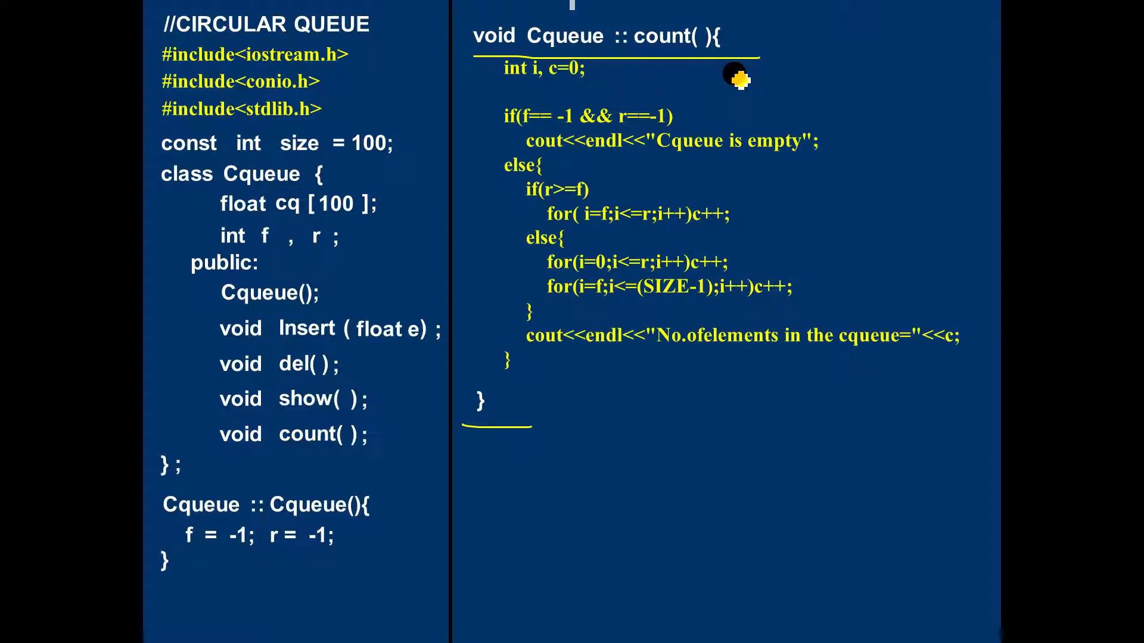
mouse_move(693, 323)
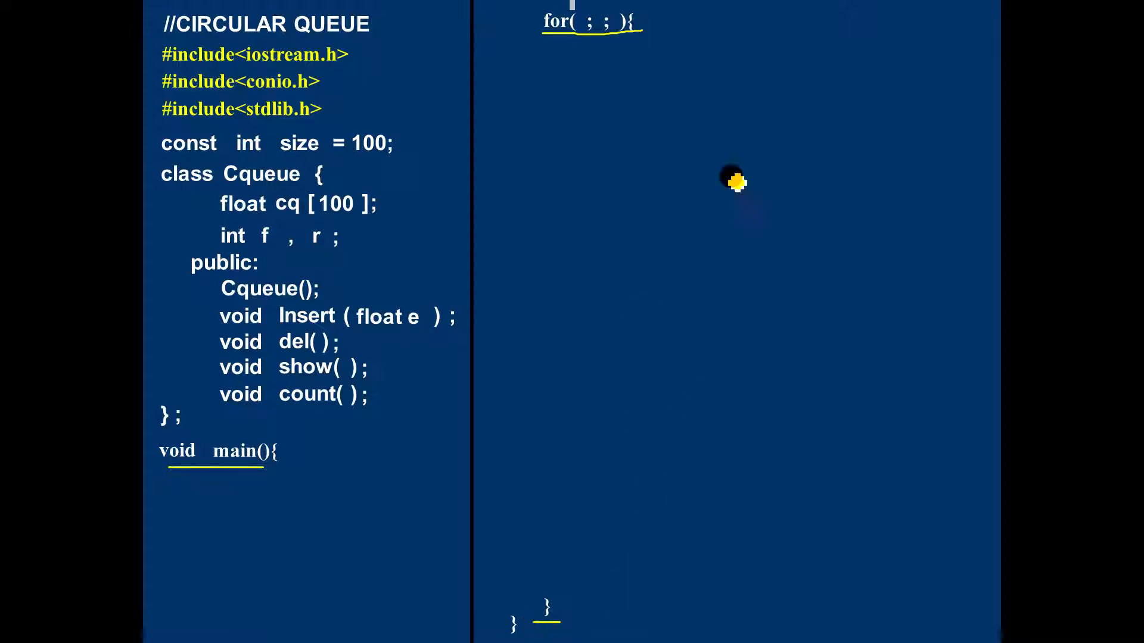
mouse_move(719, 99)
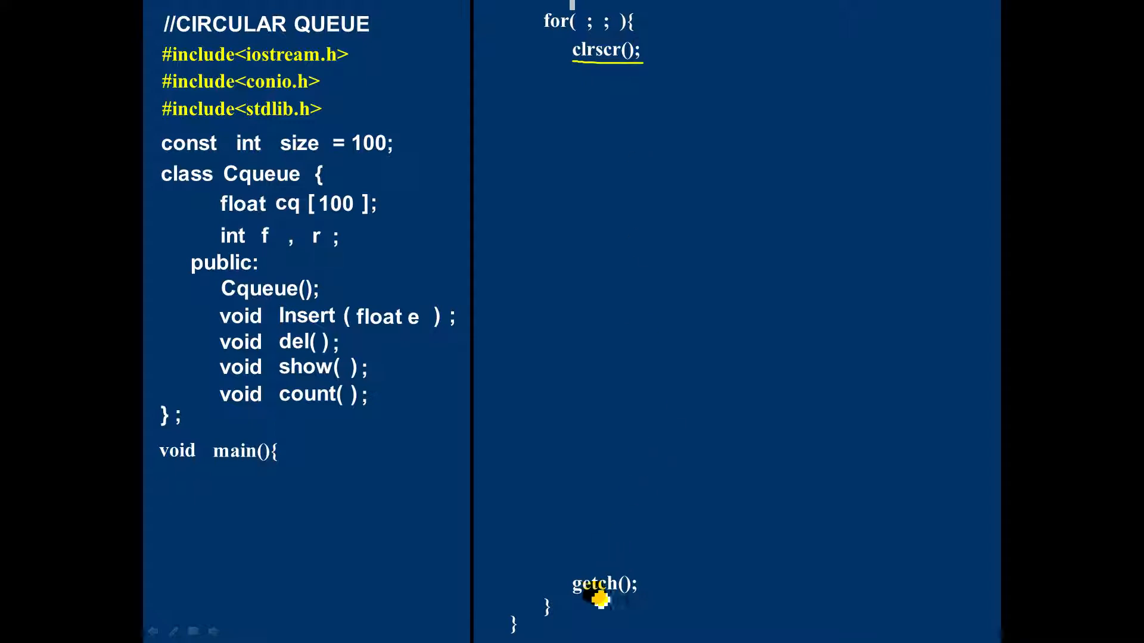
Step: Reveal 'Menu();' in the loop and underline the break ending case 1
type("Menu();")
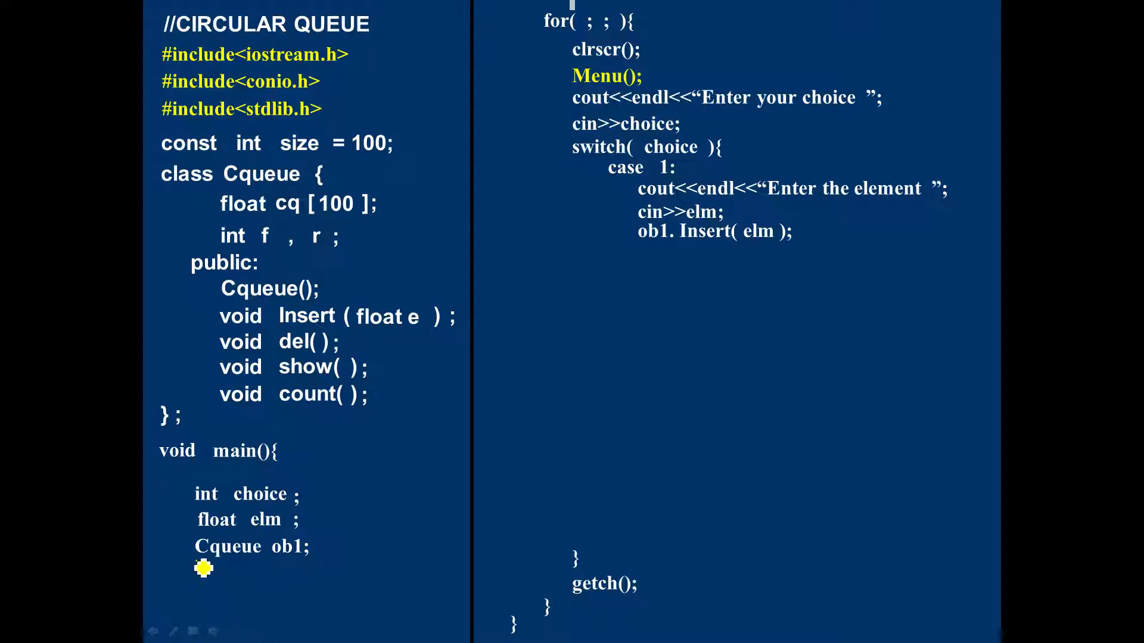
left_click_drag(203, 569, 316, 565)
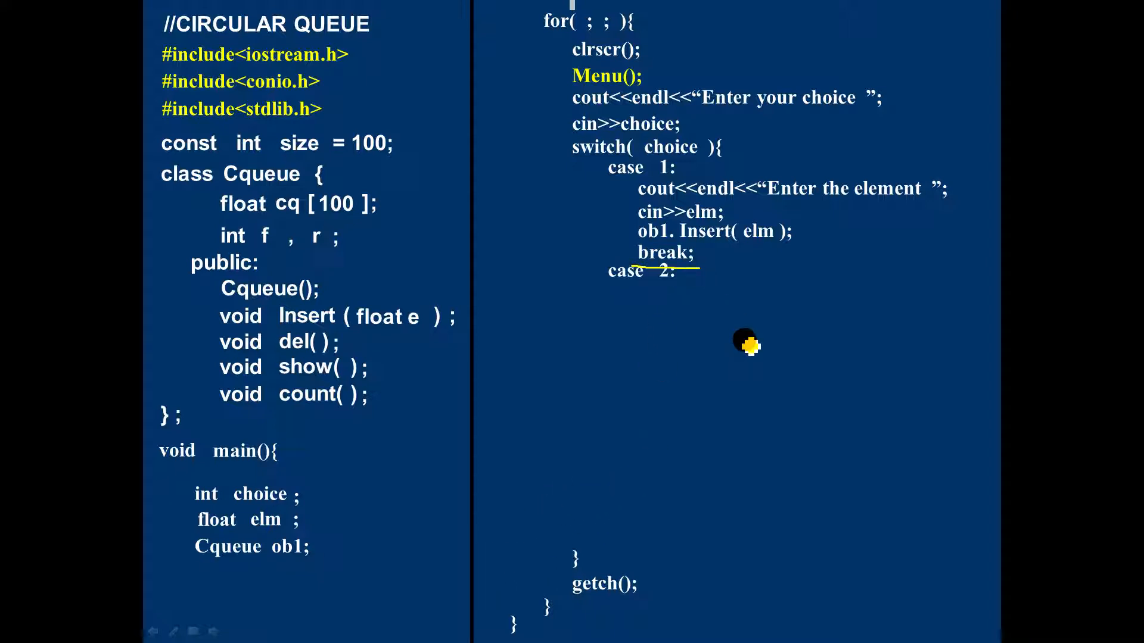
Step: Reveal 'ob1.del();' for case 2 and the 'case 5:' label
type("ob1.del();")
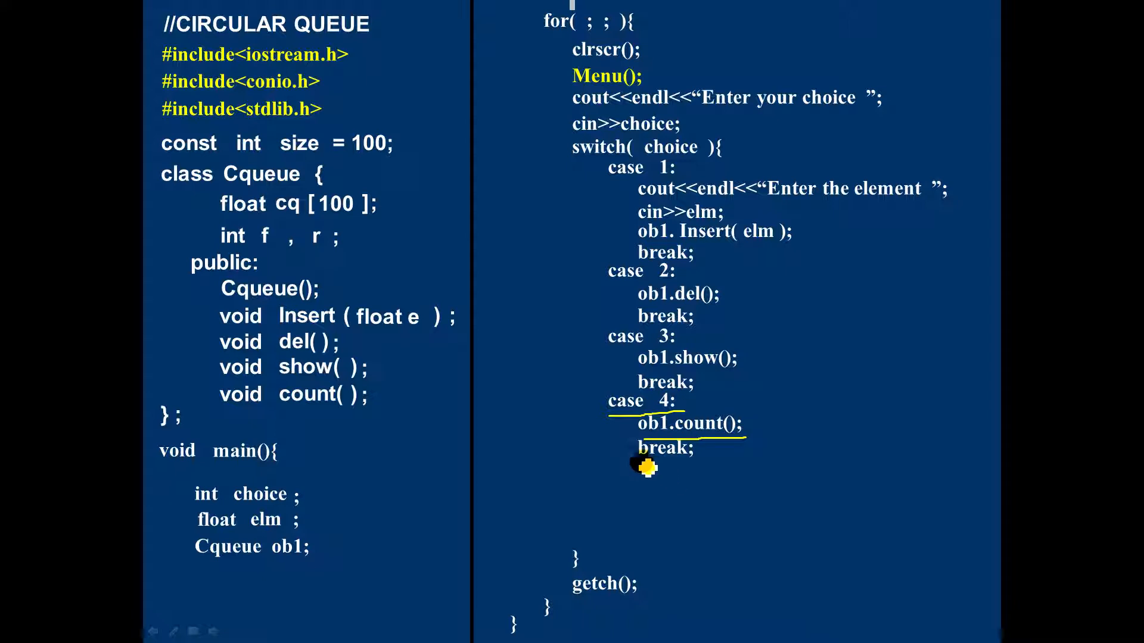
type("case  5:")
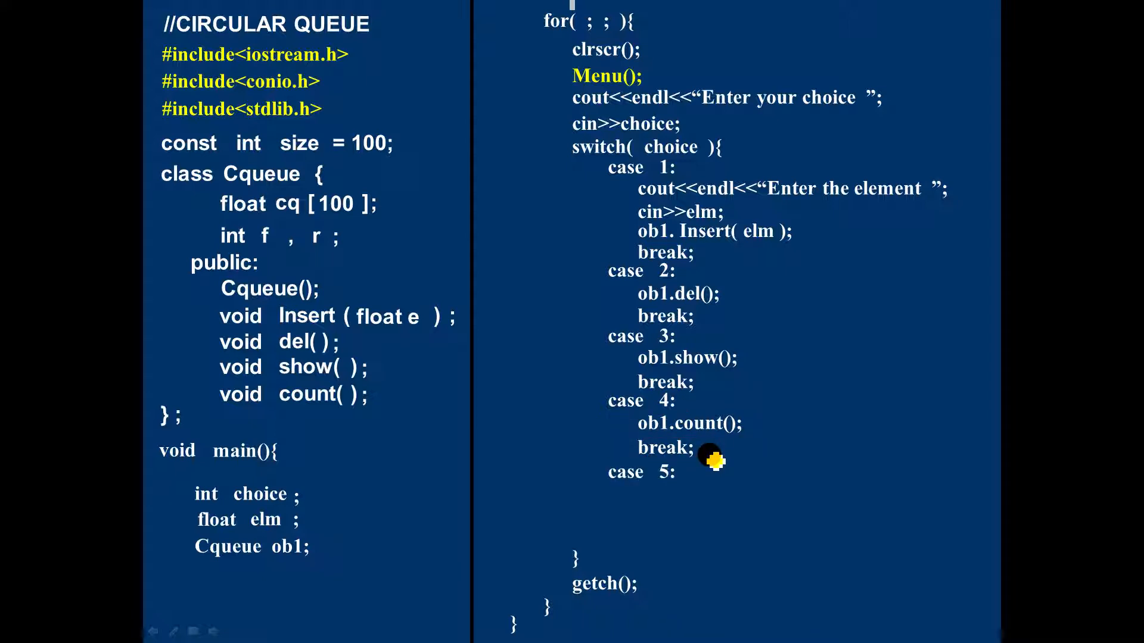